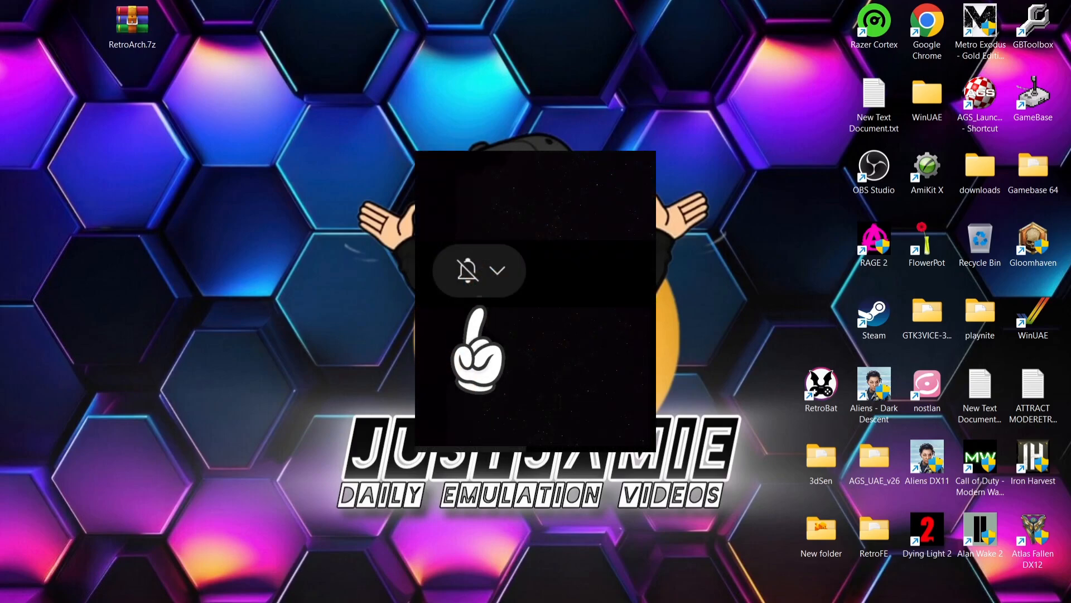
- Scroll the RetroArch download page to the Windows 64-bit and 32-bit download options
click(481, 271)
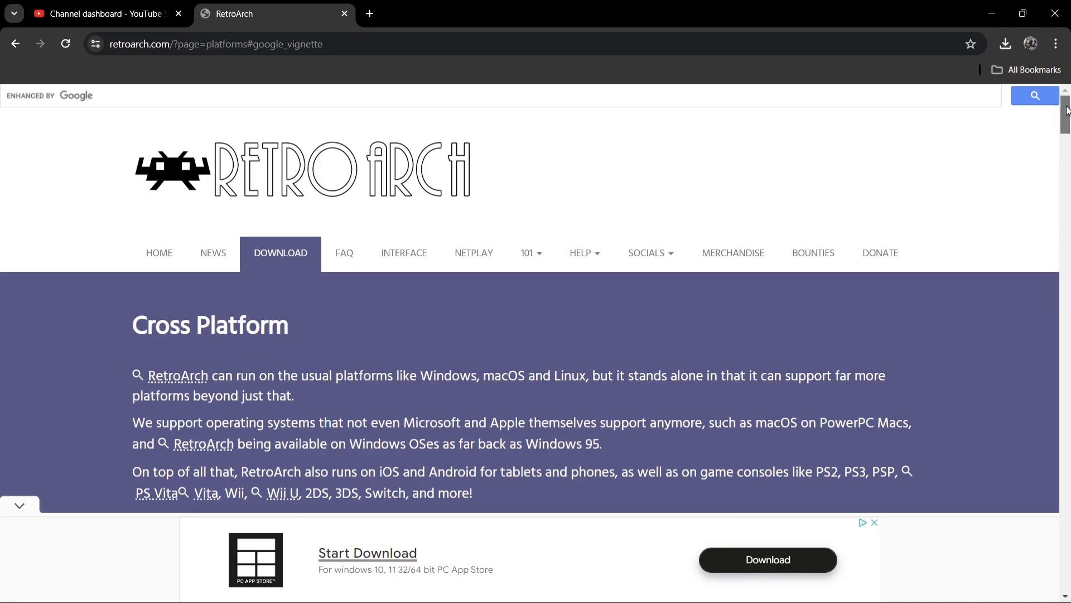
scroll(down, 3)
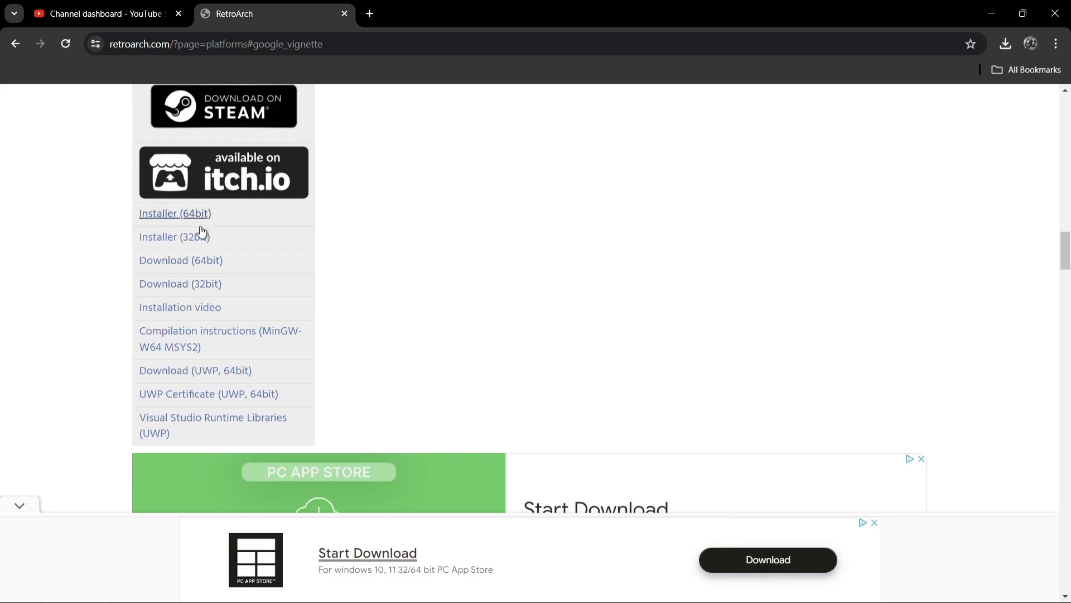
mouse_move(340, 267)
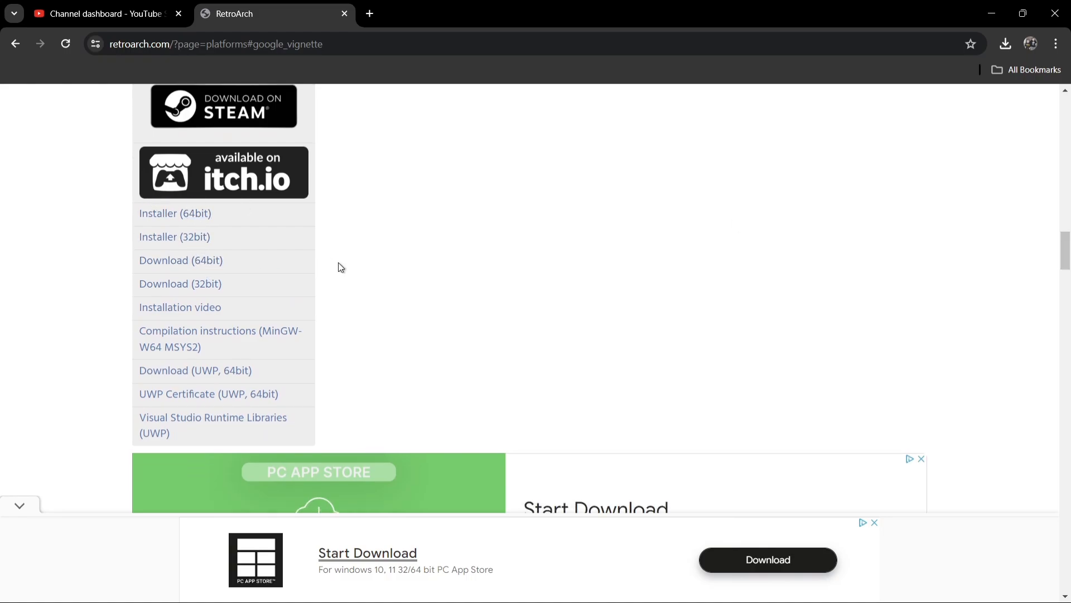
mouse_move(168, 267)
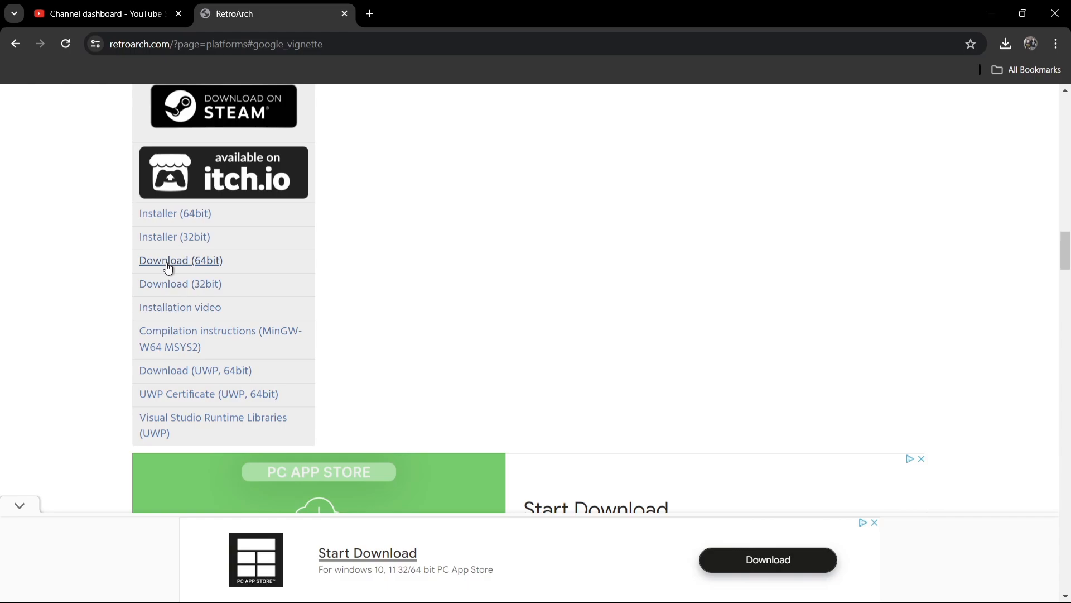
mouse_move(198, 265)
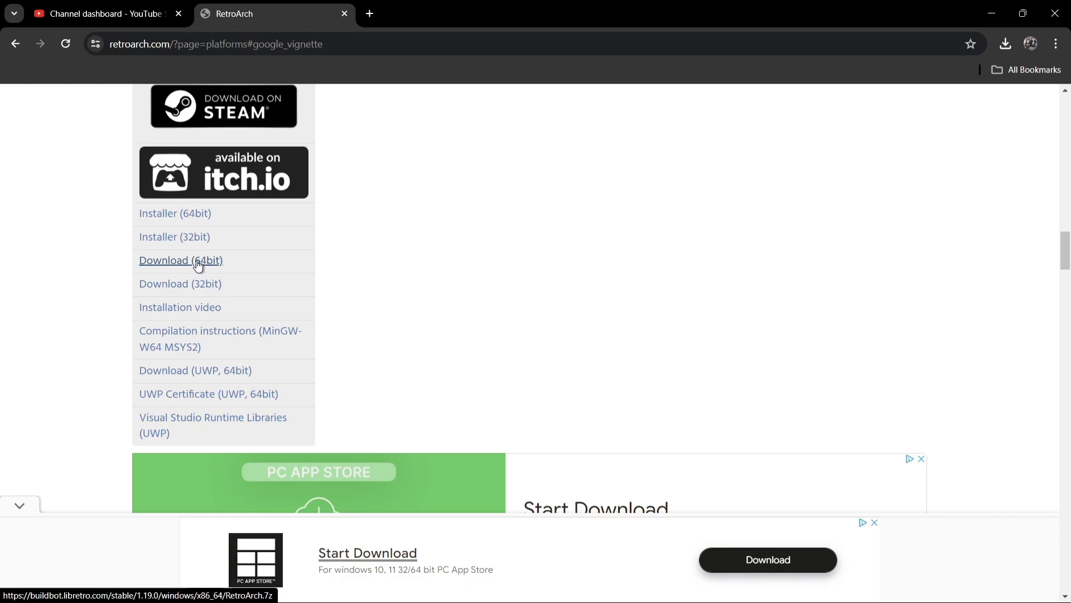
mouse_move(237, 288)
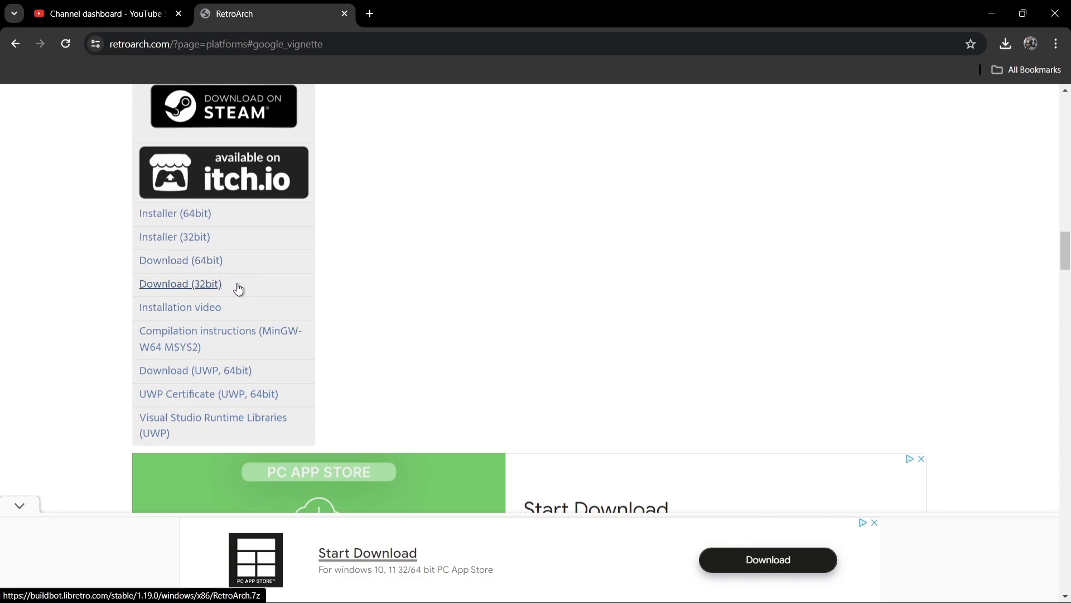
mouse_move(237, 264)
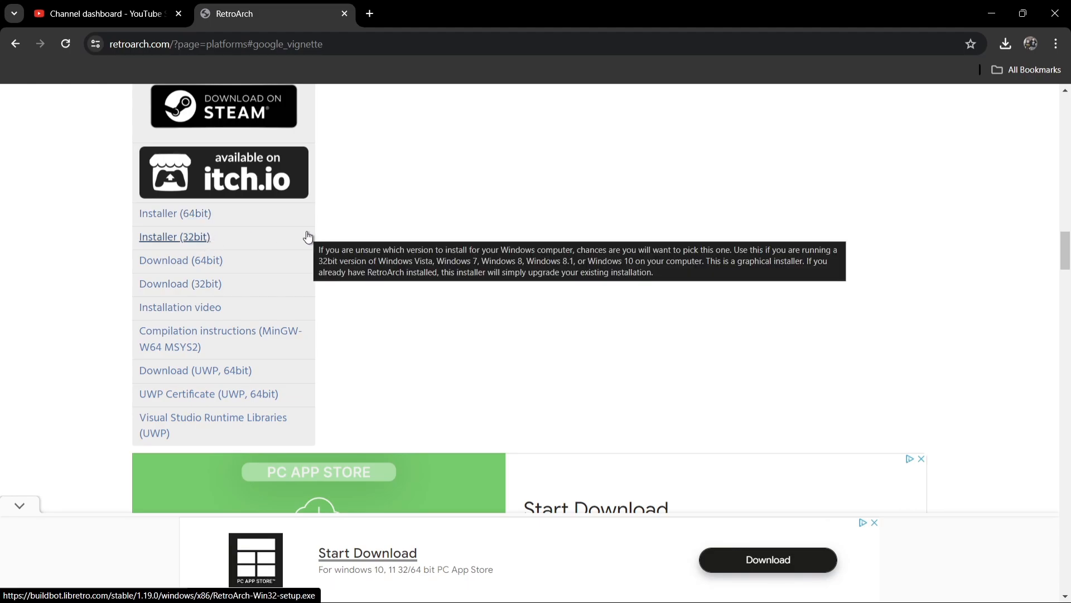
mouse_move(904, 70)
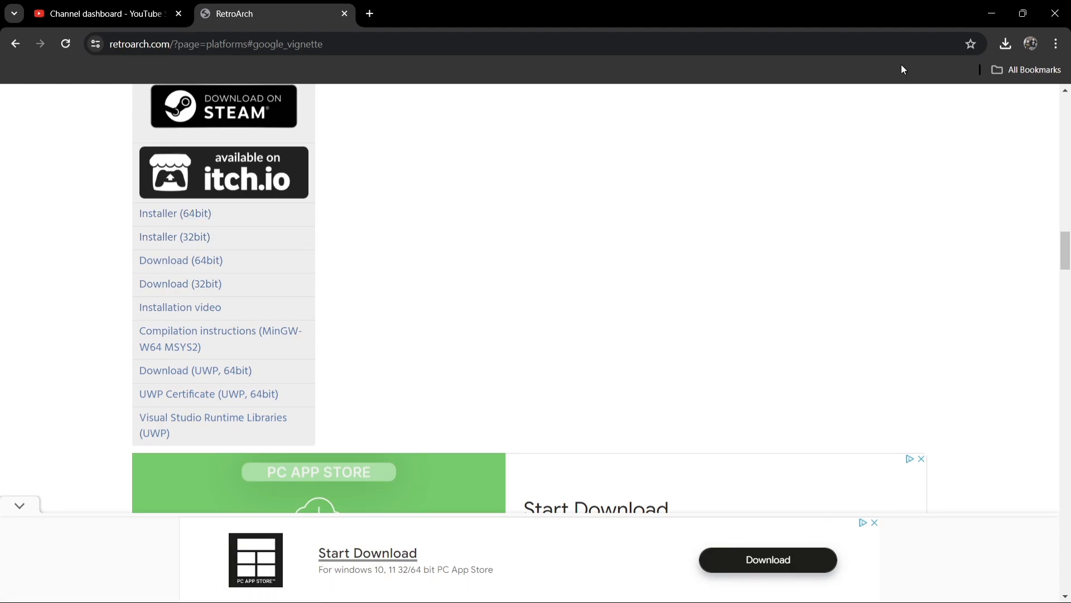
mouse_move(386, 253)
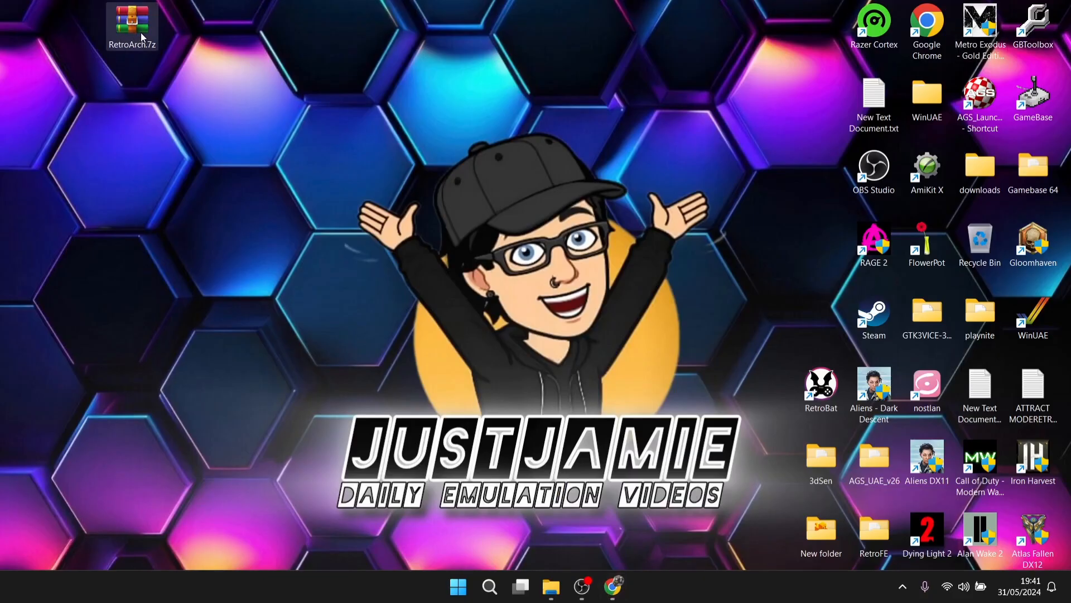
- Open RetroArch.7z in WinRAR and dismiss the licence purchase notice
double_click(131, 25)
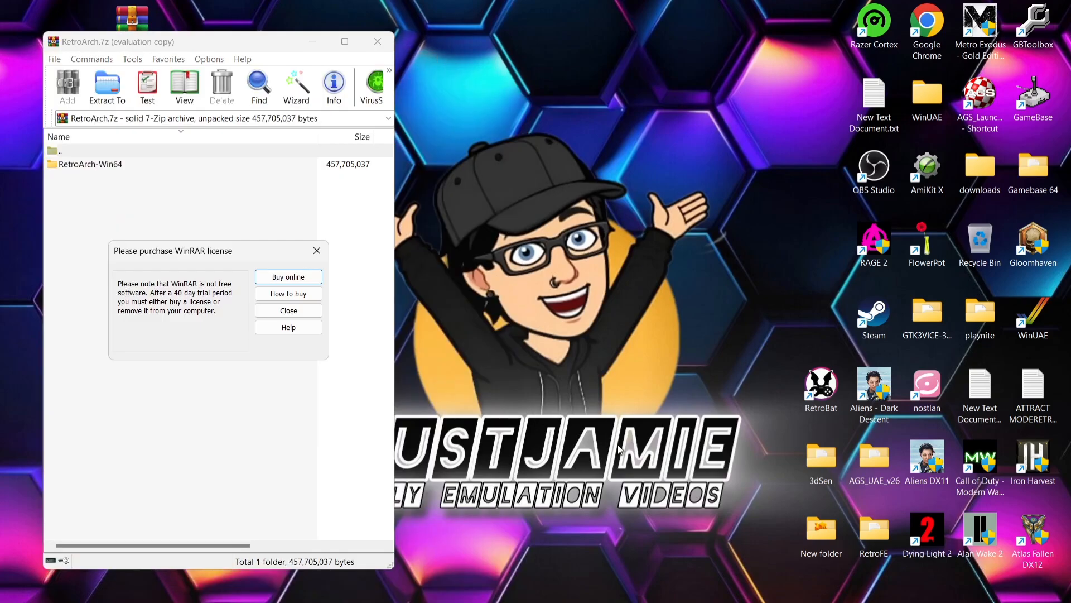
click(288, 310)
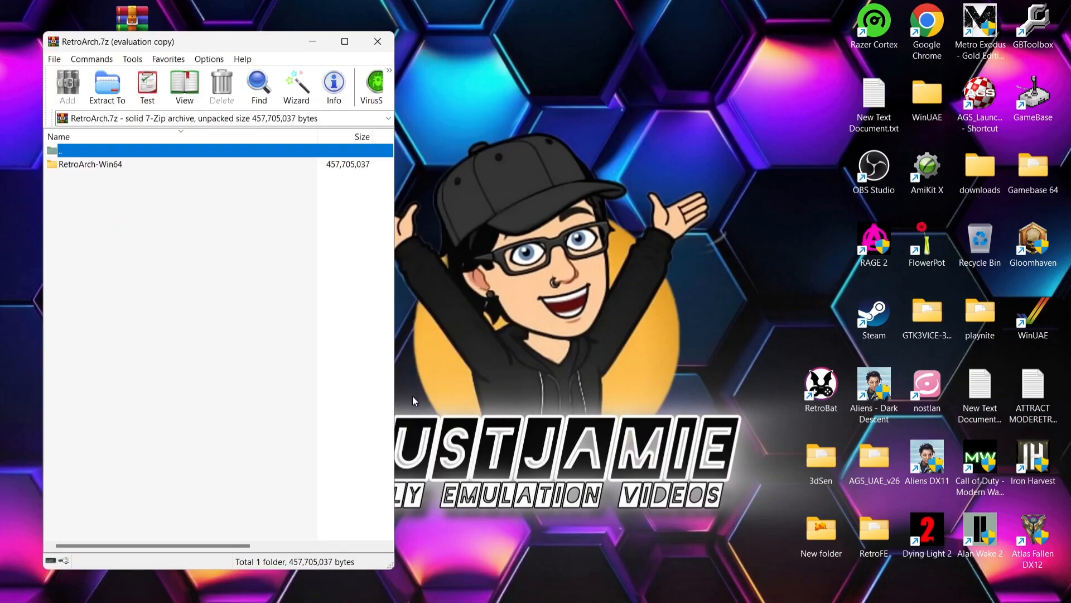
mouse_move(536, 586)
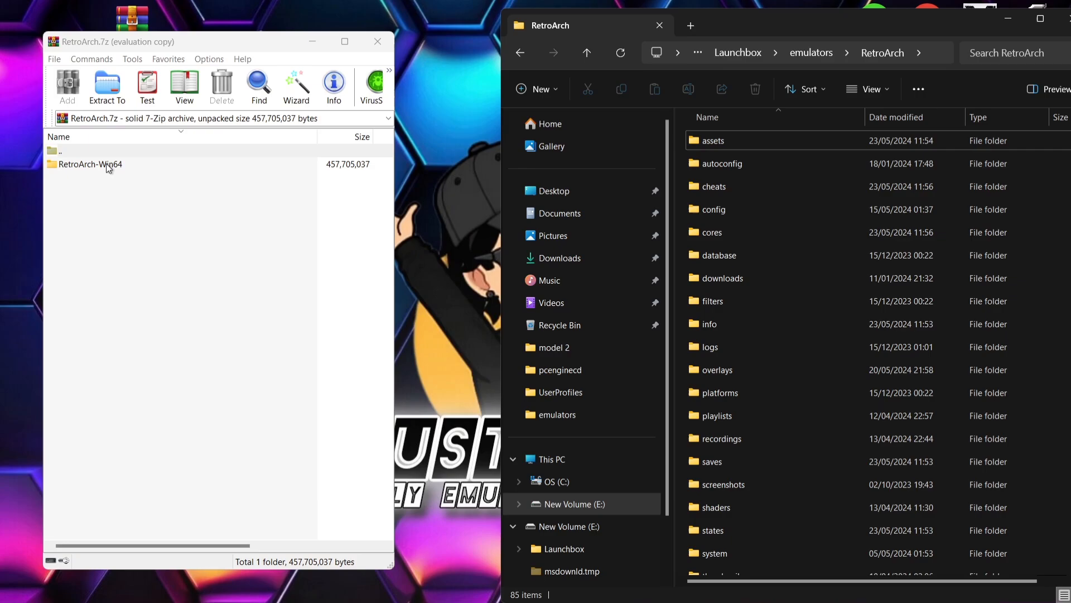
- Inside RetroArch-Win64, select everything except the system, states and saves folders
double_click(88, 164)
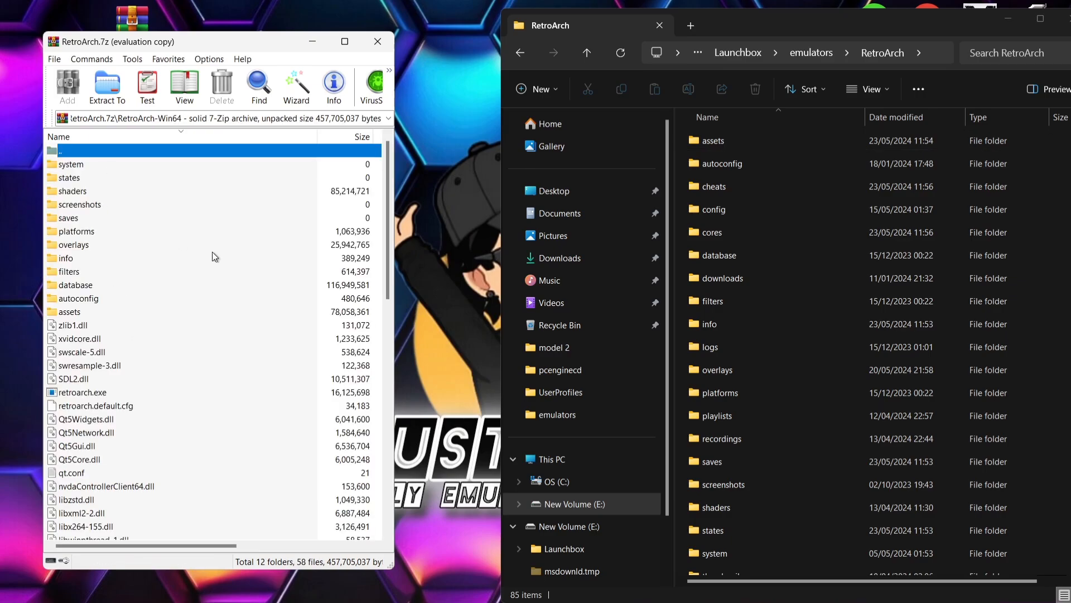
click(79, 338)
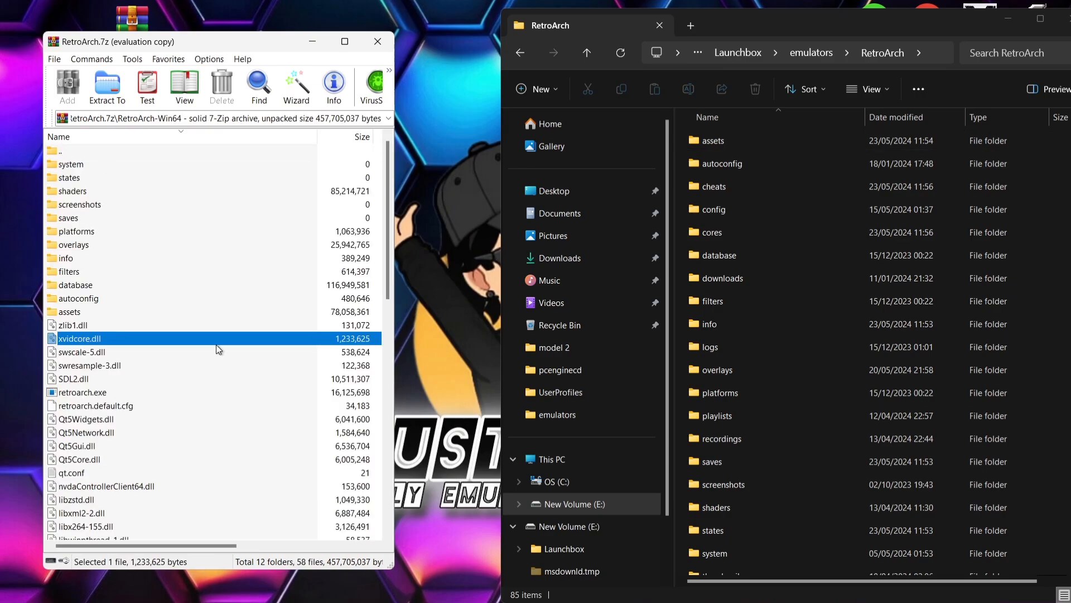
key(ctrl+a)
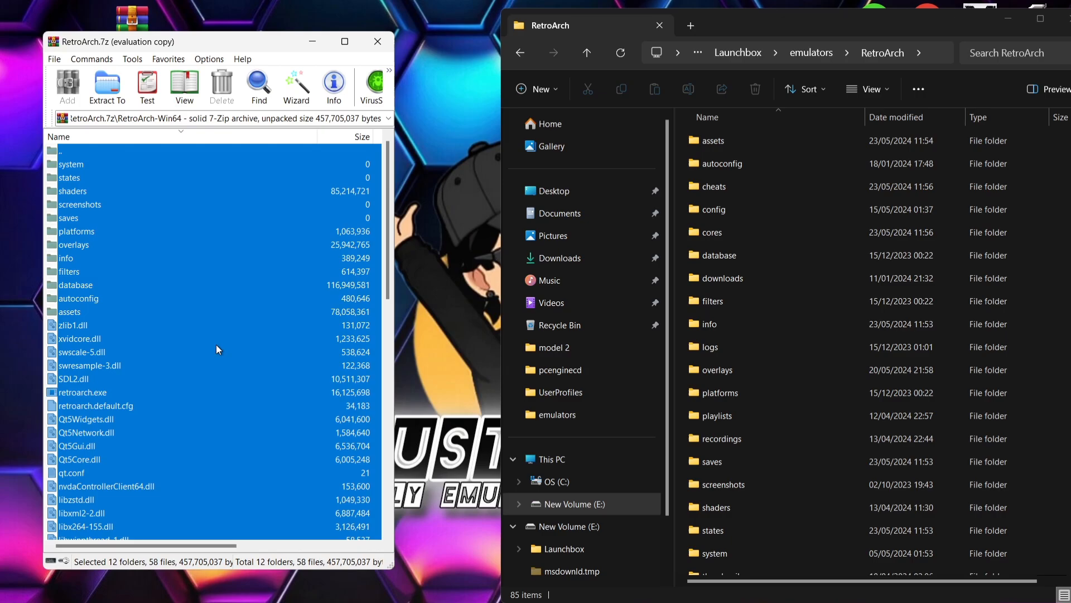
mouse_move(425, 235)
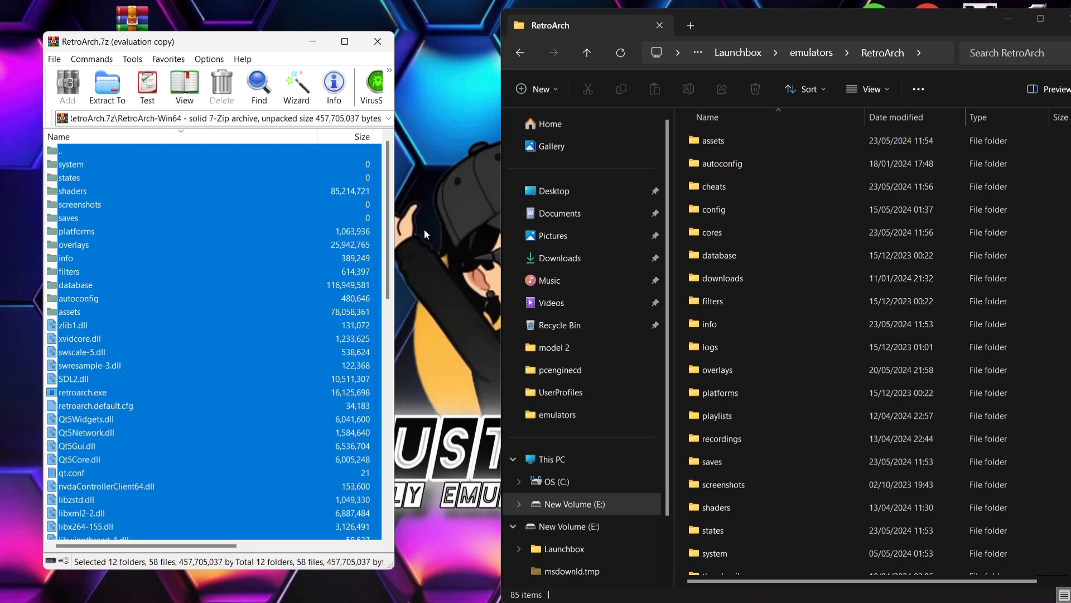
click(719, 255)
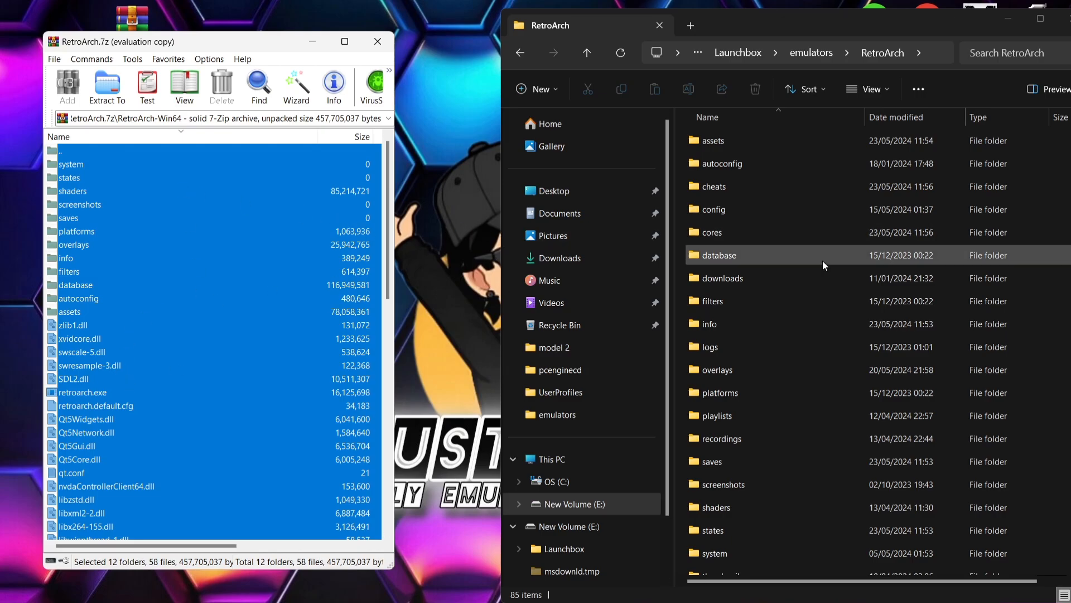
mouse_move(812, 253)
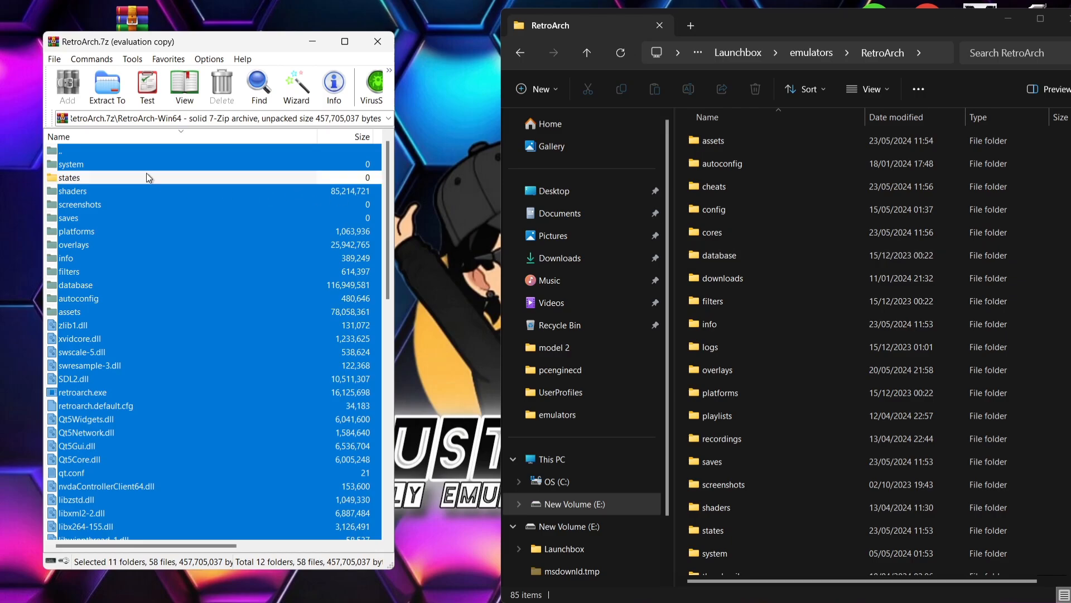
click(68, 217)
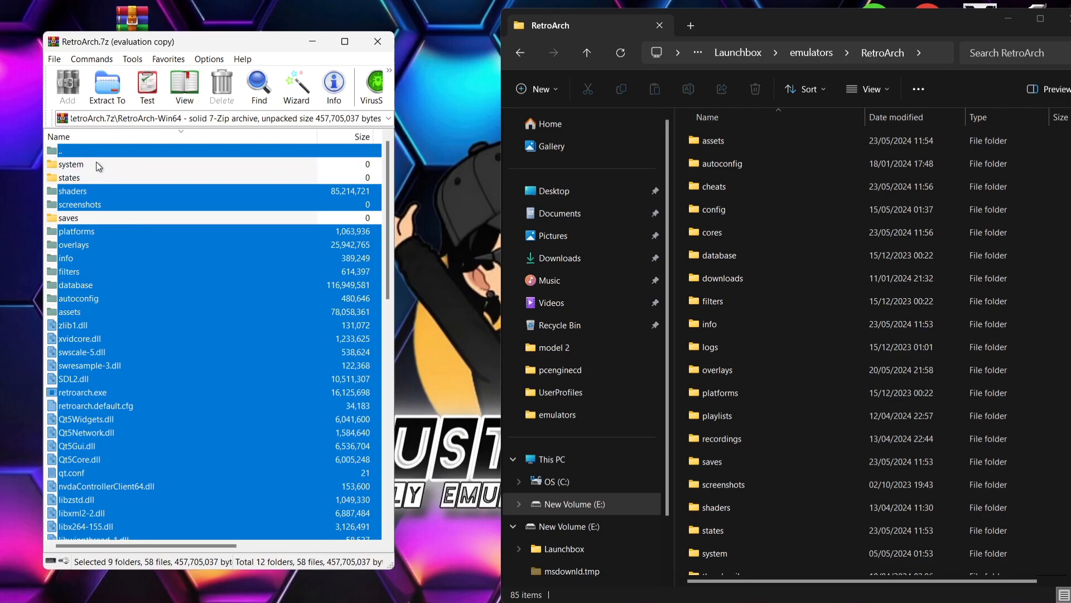
mouse_move(114, 262)
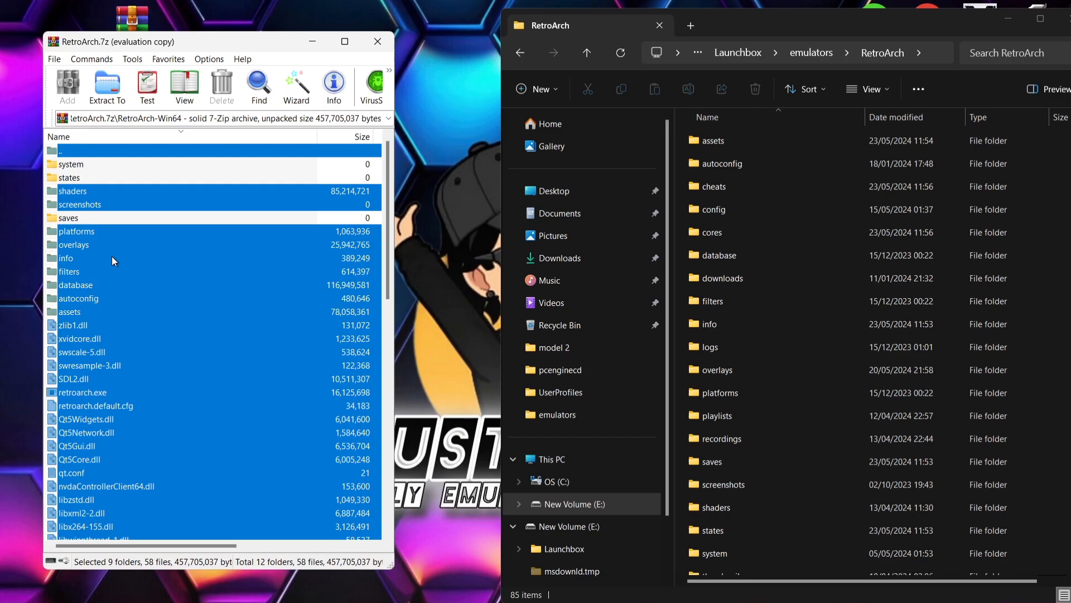
mouse_move(112, 247)
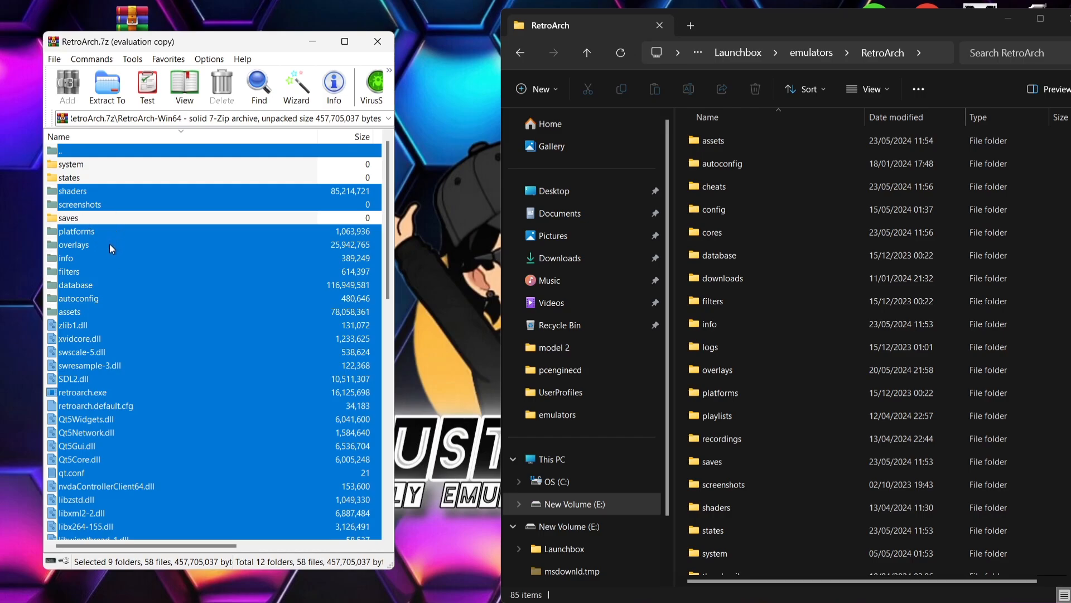
mouse_move(82, 280)
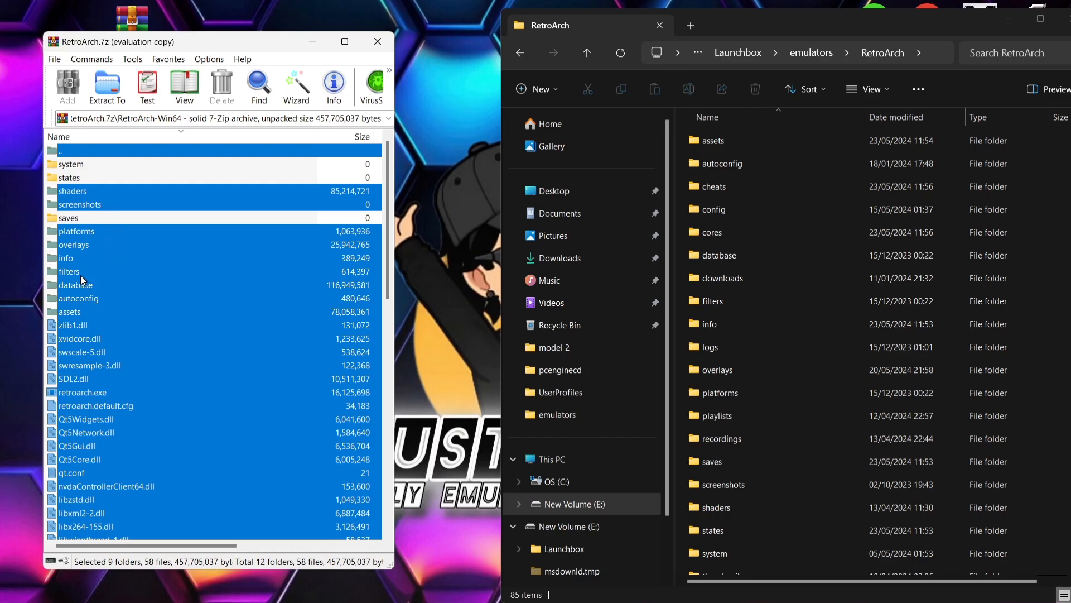
click(722, 278)
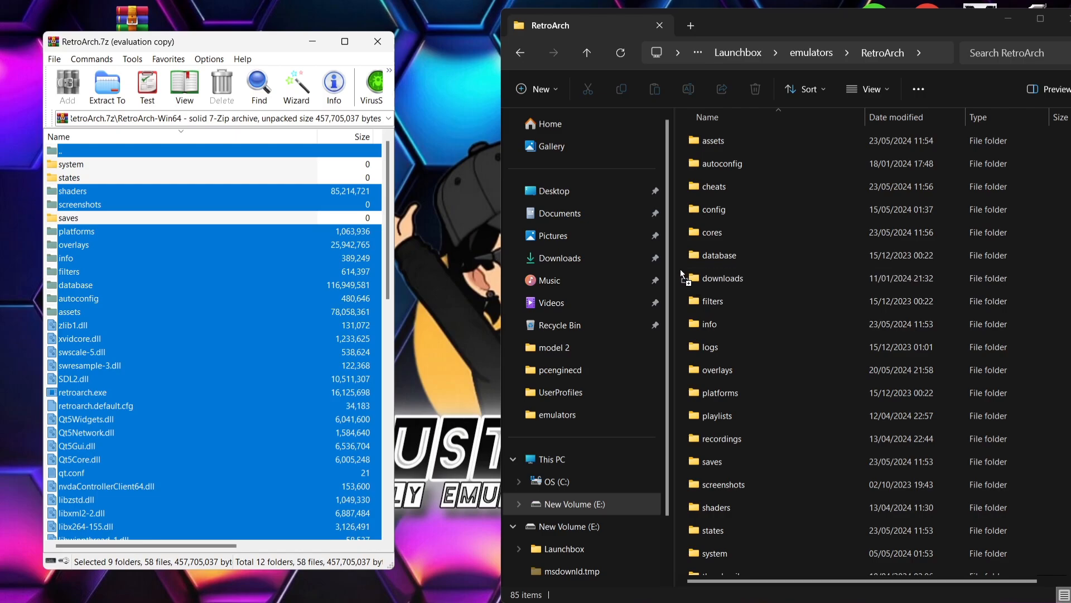
- Drop the selected files into Explorer's RetroArch folder, replacing same-named destination files
click(106, 88)
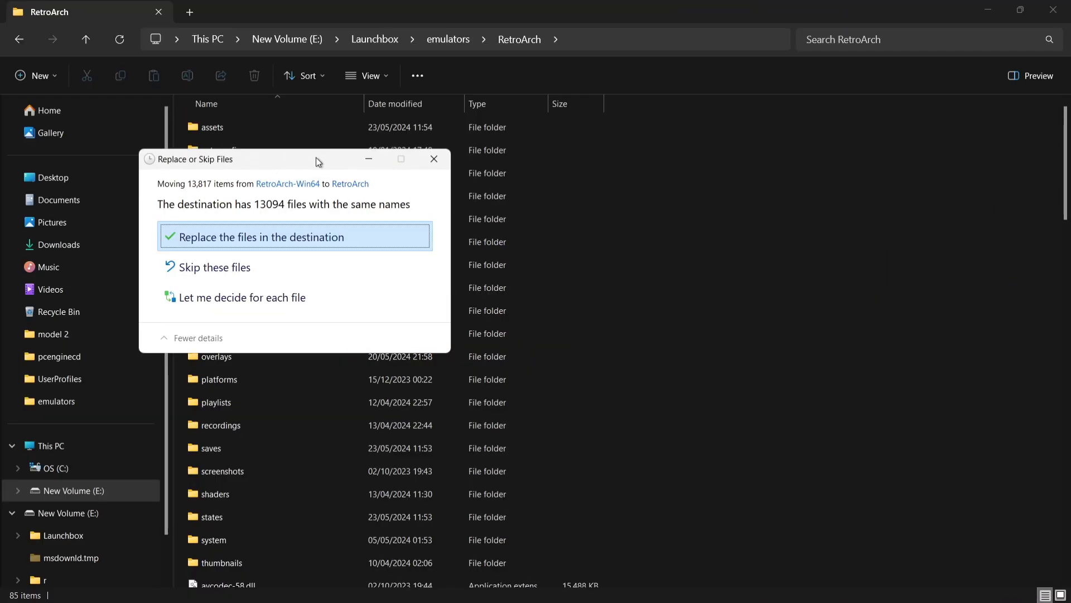
mouse_move(345, 225)
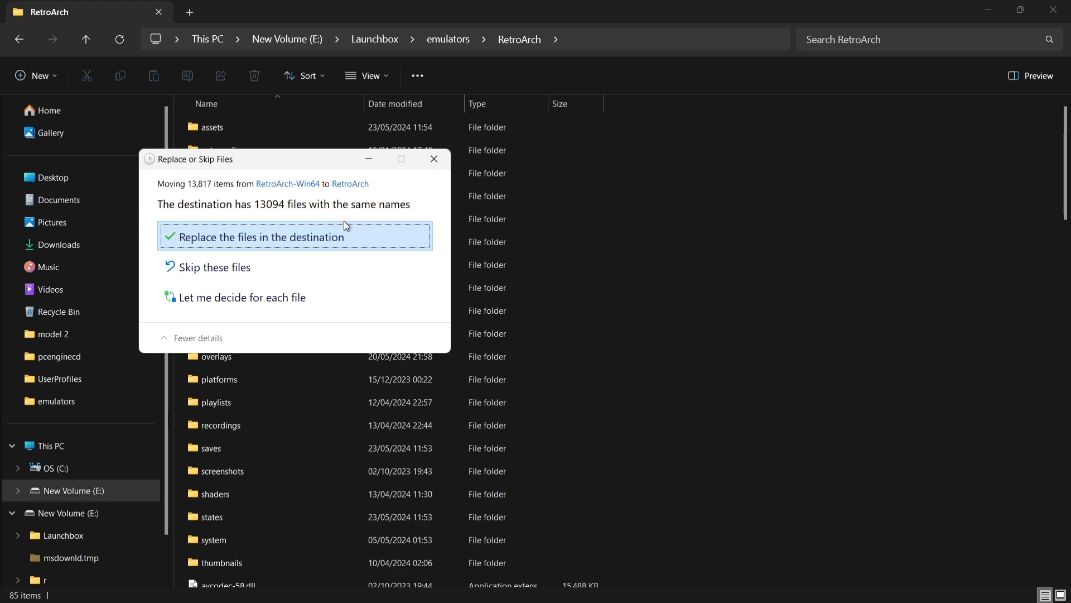
mouse_move(369, 222)
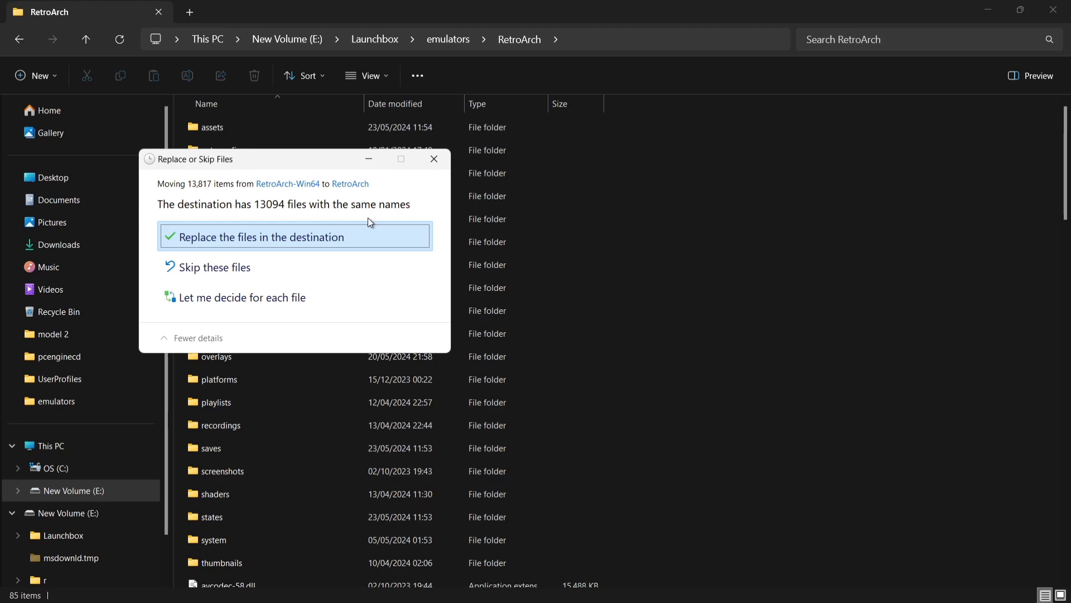
mouse_move(411, 226)
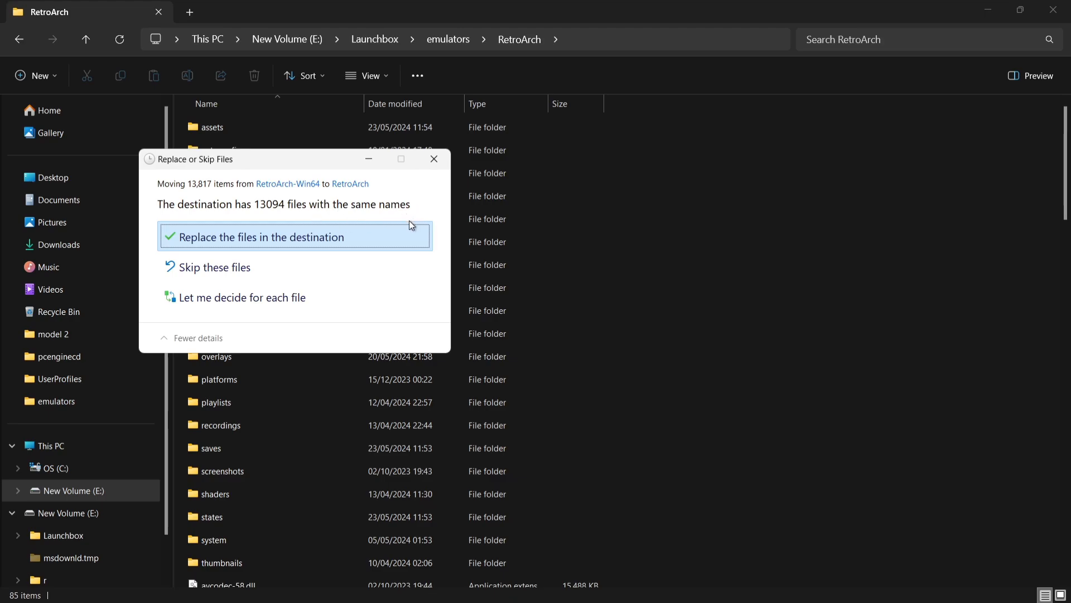
mouse_move(265, 244)
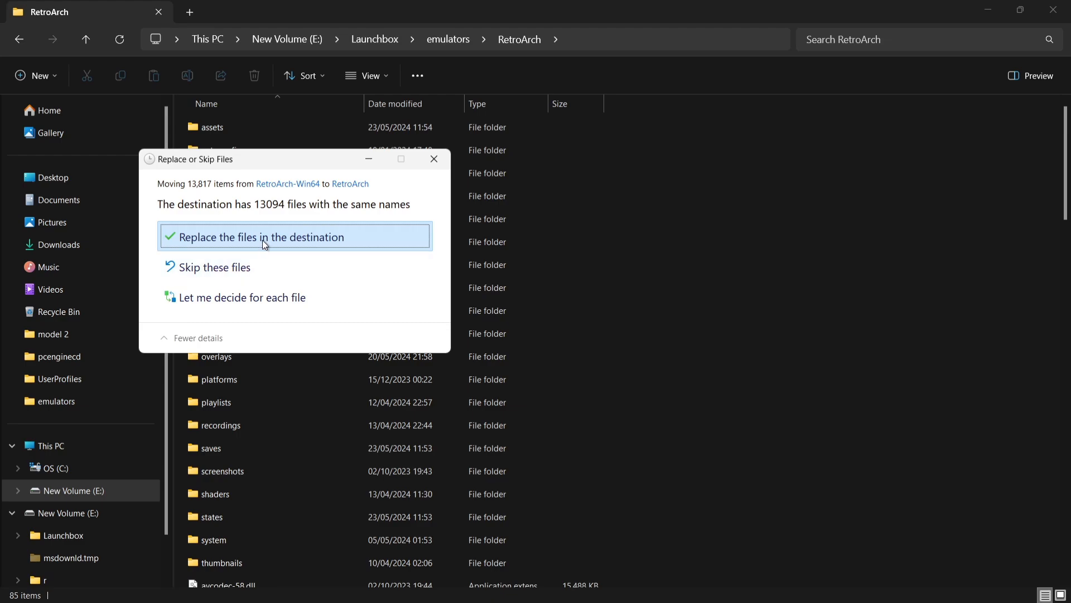
click(262, 236)
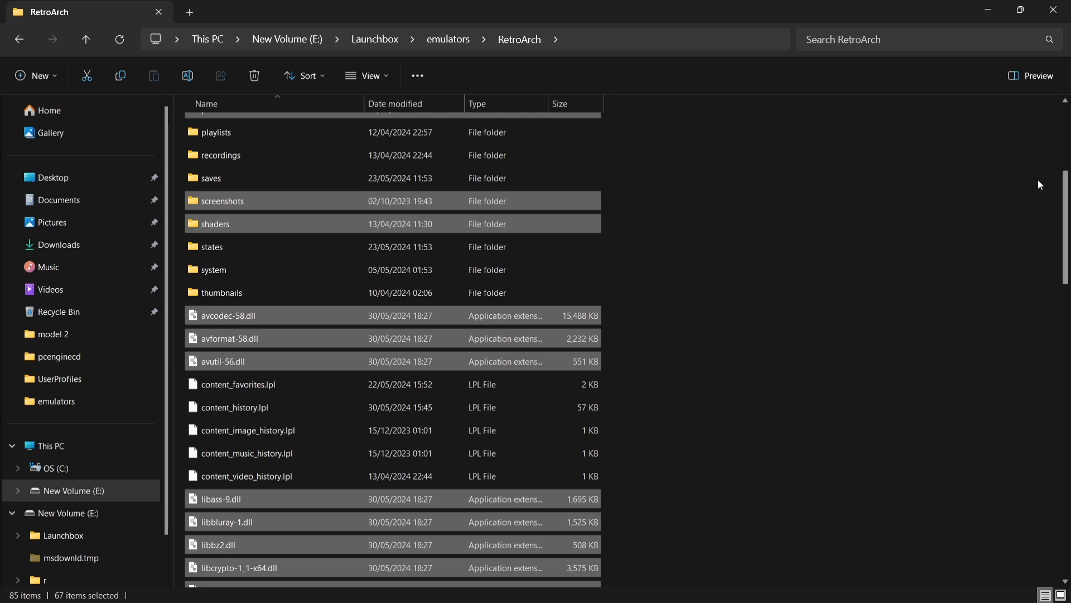
- Launch retroarch.exe from the updated RetroArch folder to reach the 1.19.0 Main Menu
scroll(down, 3)
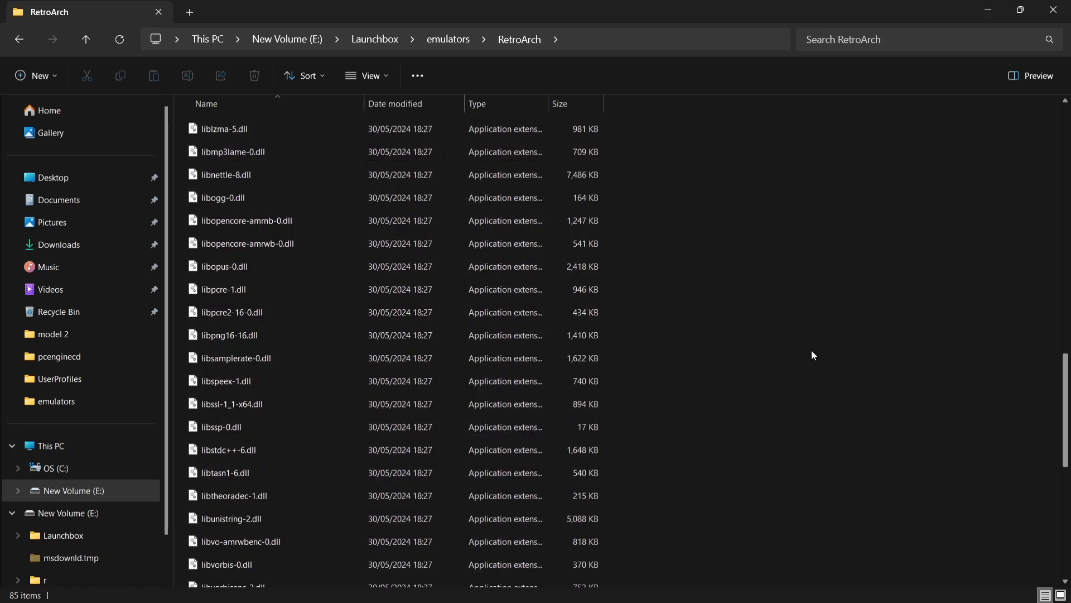
scroll(down, 3)
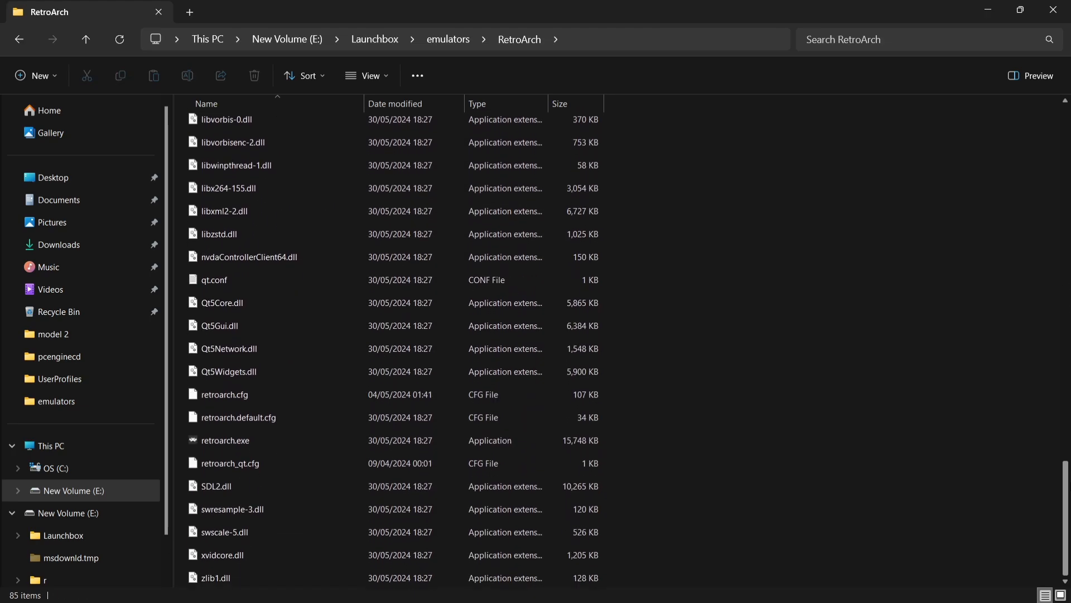
click(225, 440)
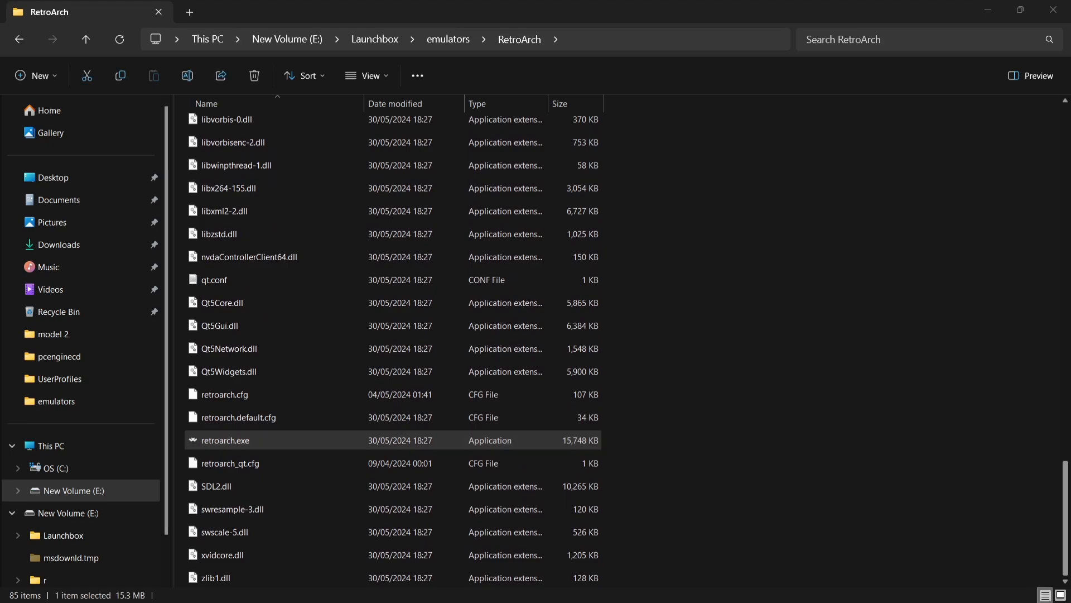
double_click(225, 439)
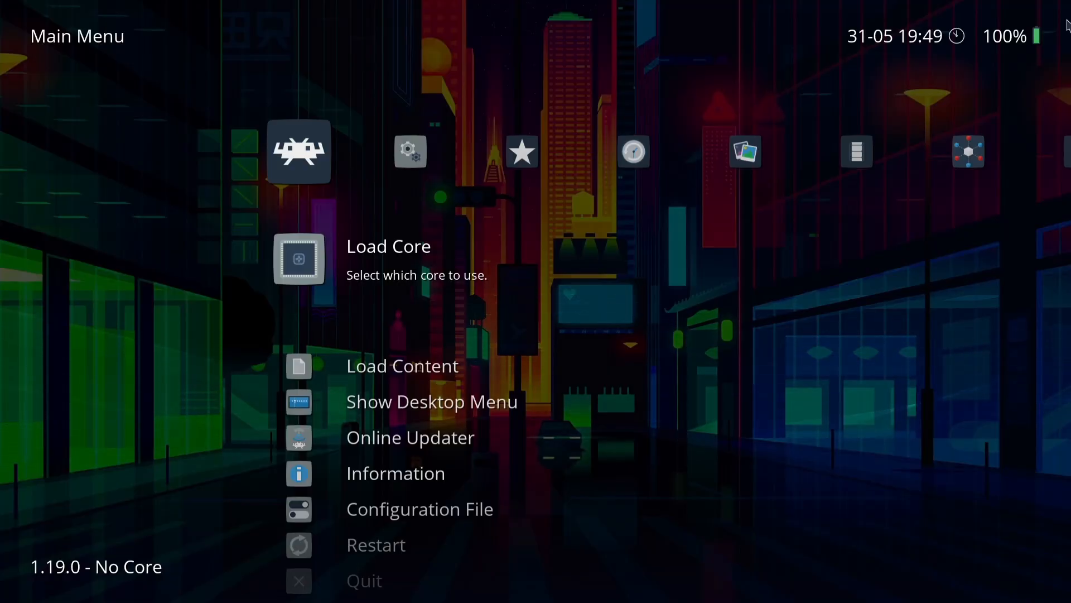